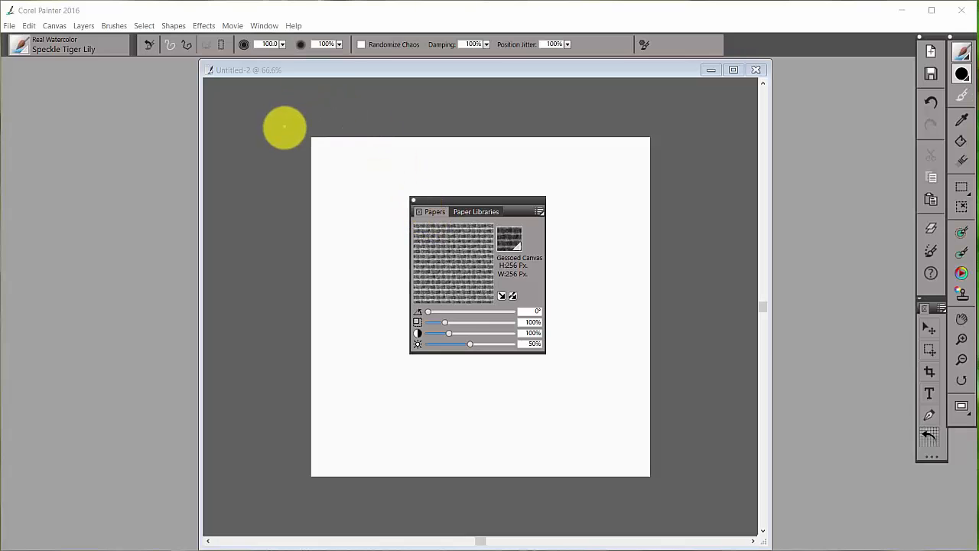
pyautogui.moveTo(264, 25)
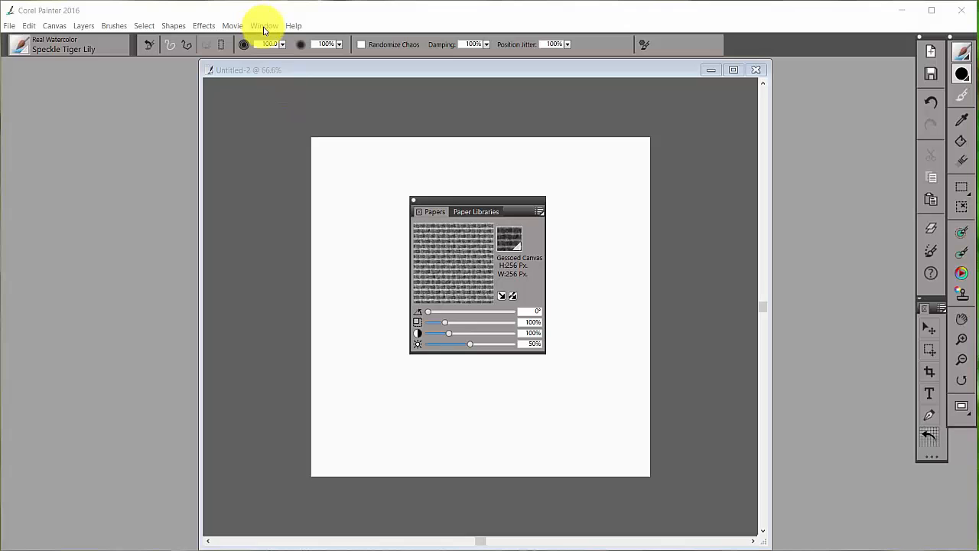
# Try a light embossed paper texture, then switch back to Gessoed Canvas
pyautogui.click(264, 25)
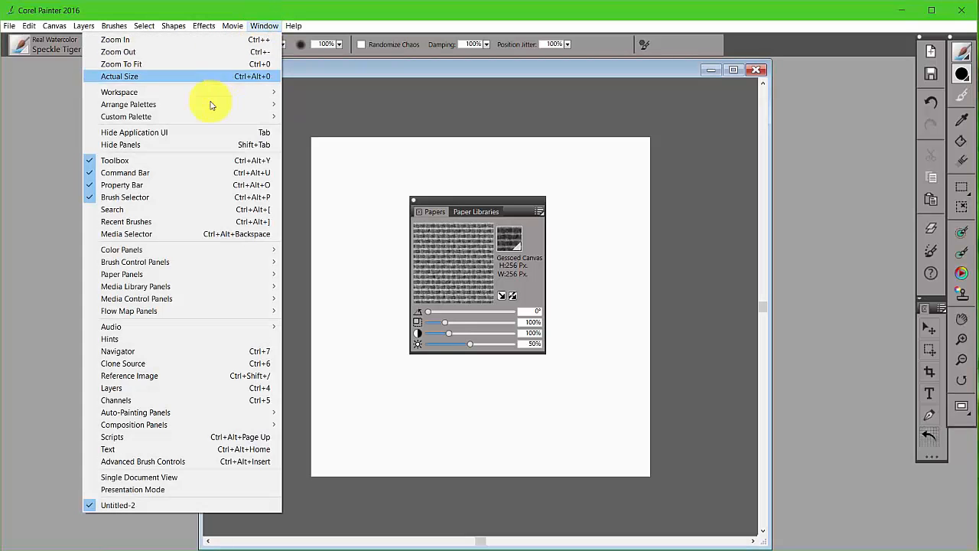
pyautogui.moveTo(122, 274)
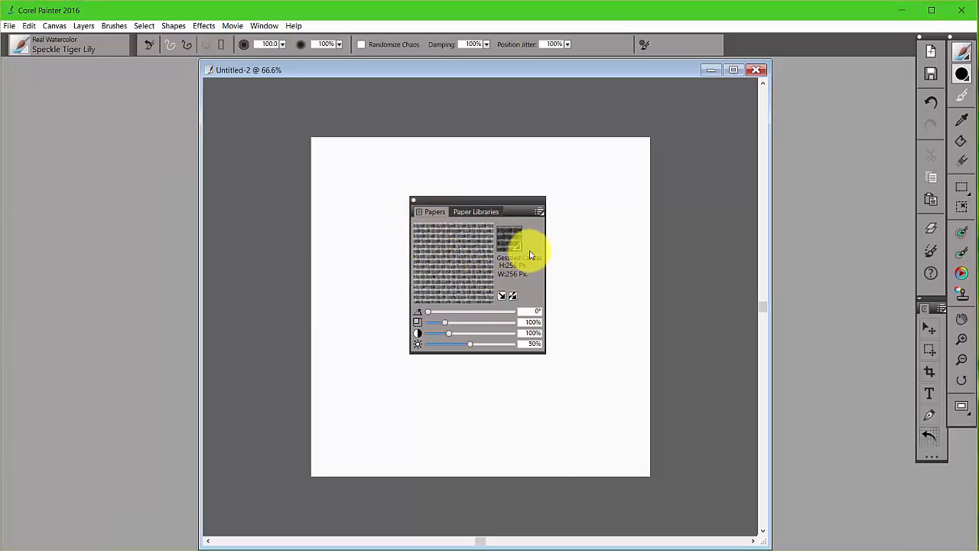
pyautogui.moveTo(436, 264)
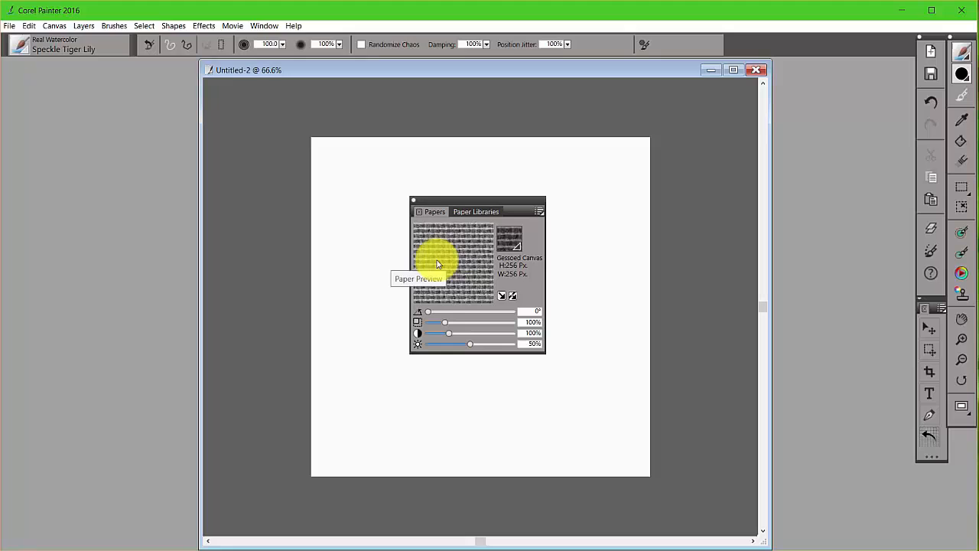
pyautogui.moveTo(459, 269)
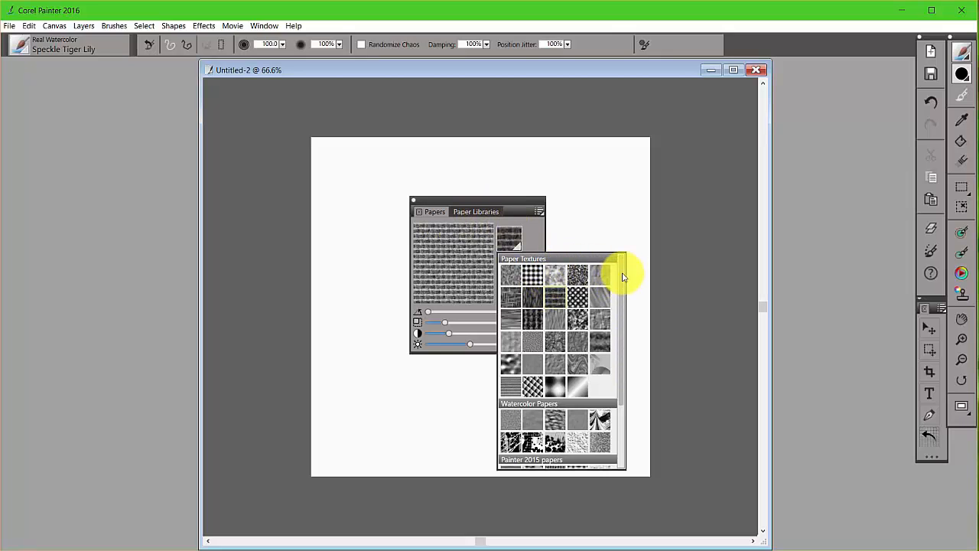
pyautogui.scroll(-3)
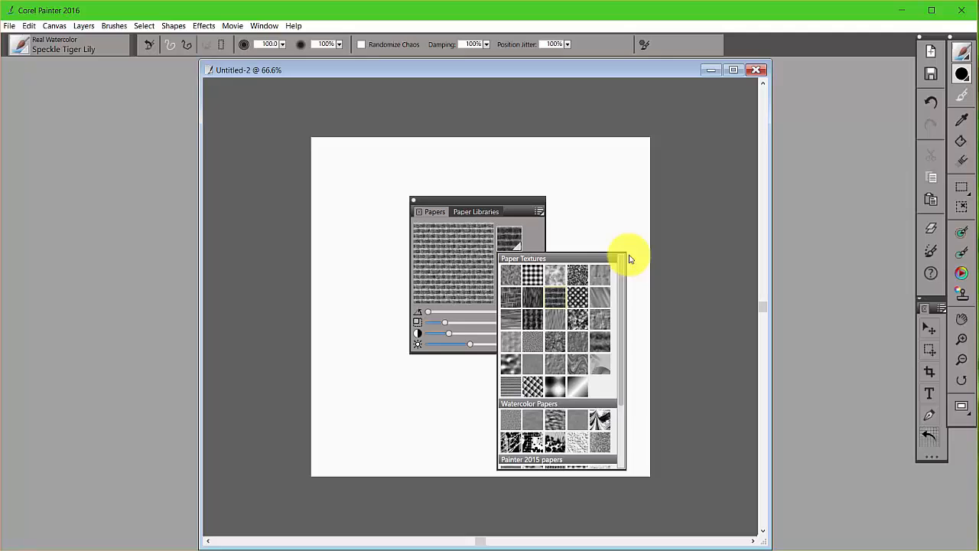
pyautogui.moveTo(554, 287)
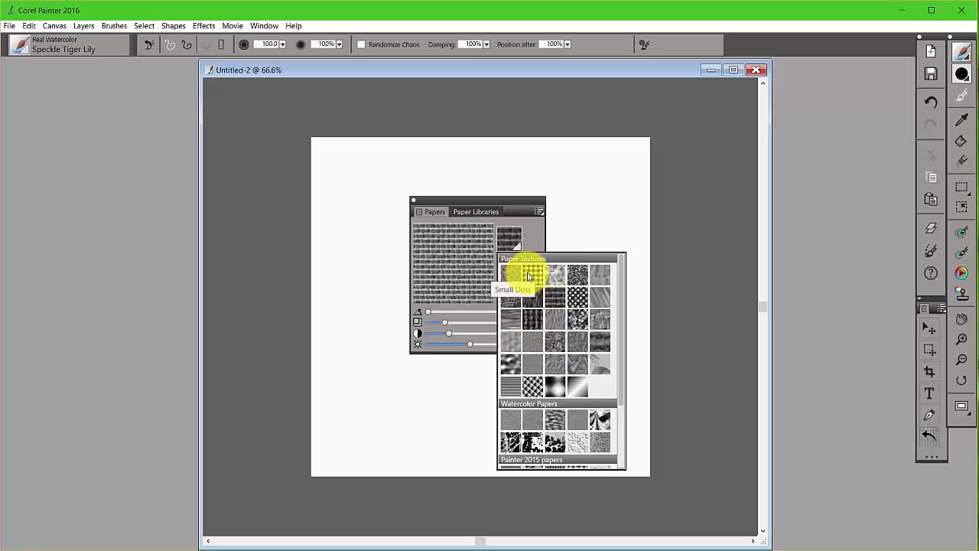
pyautogui.click(532, 276)
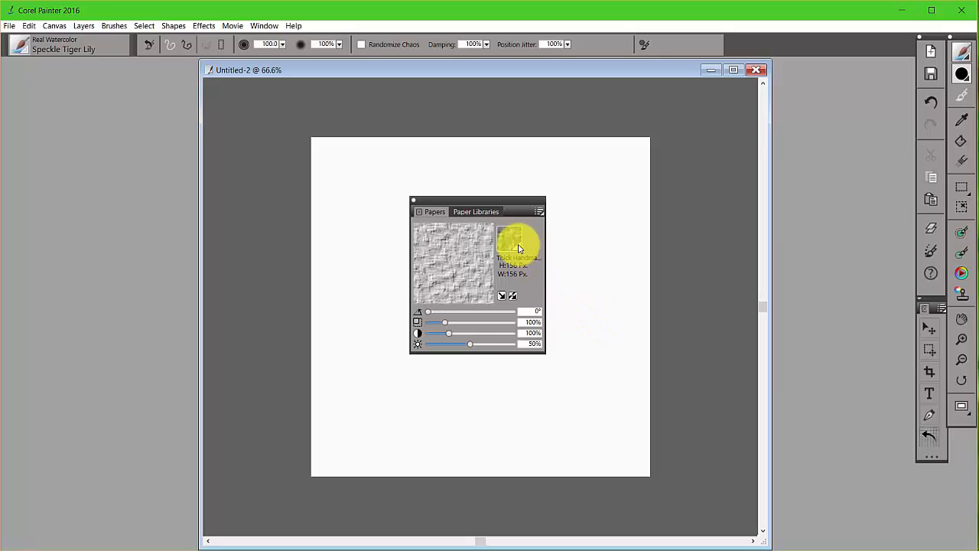
pyautogui.click(518, 239)
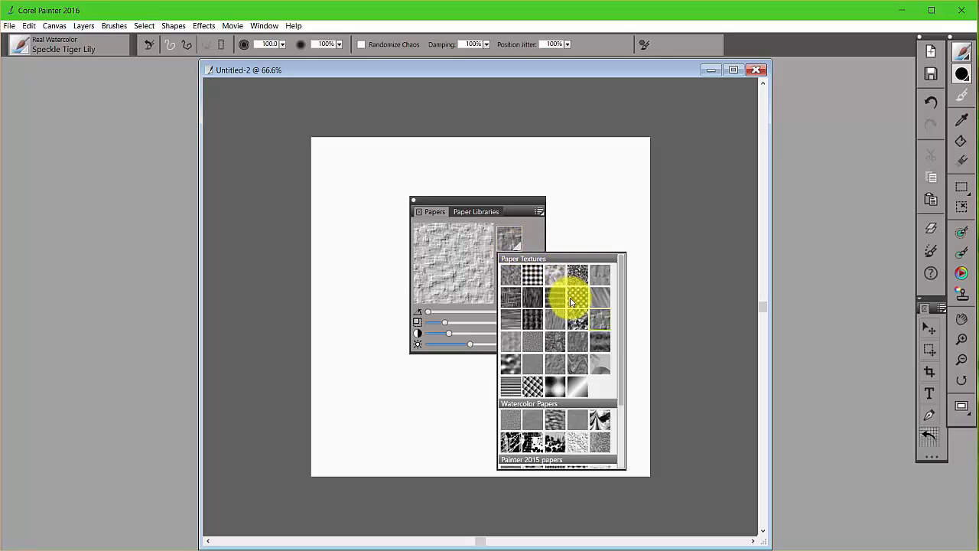
pyautogui.click(575, 297)
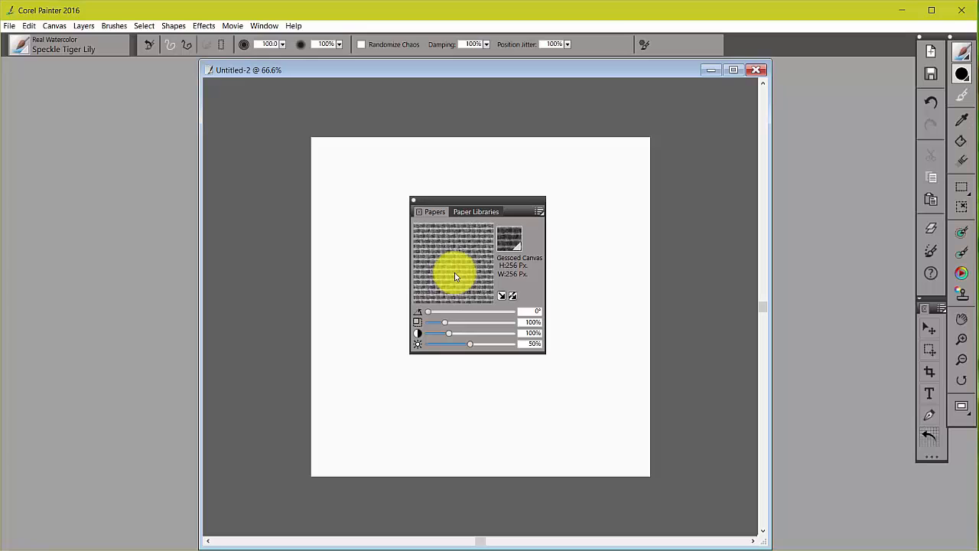
pyautogui.moveTo(478, 271)
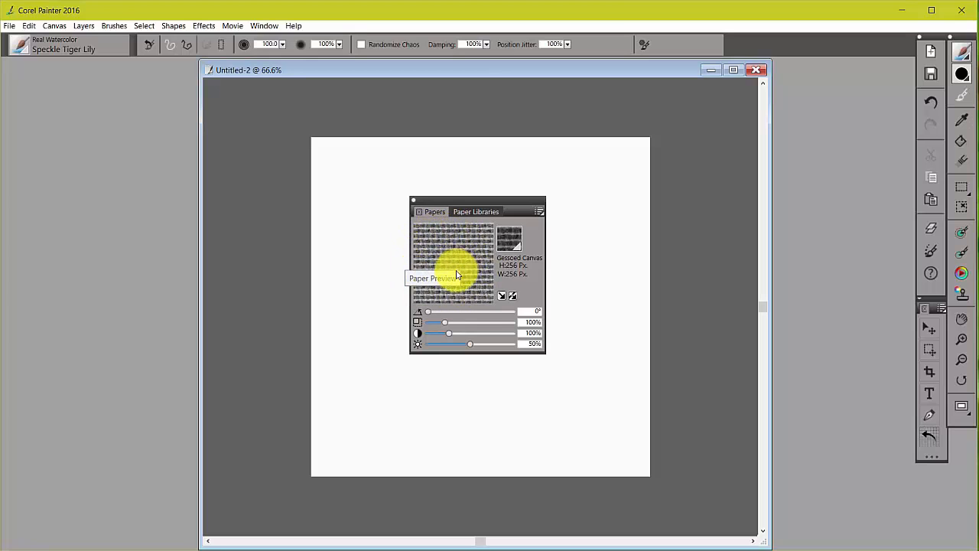
pyautogui.moveTo(444, 223)
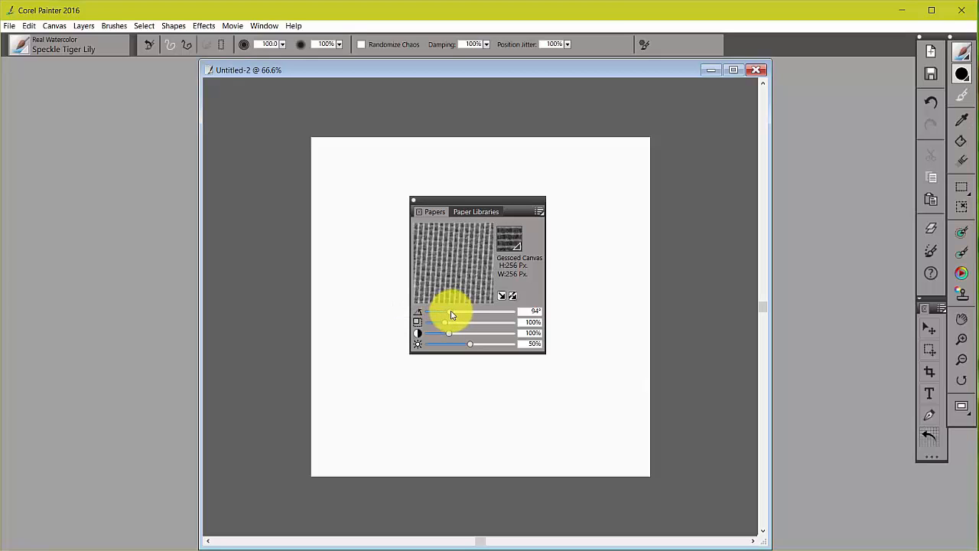
# Rotate the paper to 137° then back to 0°, adjust its scale, and restore contrast 100% and brightness 50%
pyautogui.moveTo(449, 311); pyautogui.dragTo(459, 312)
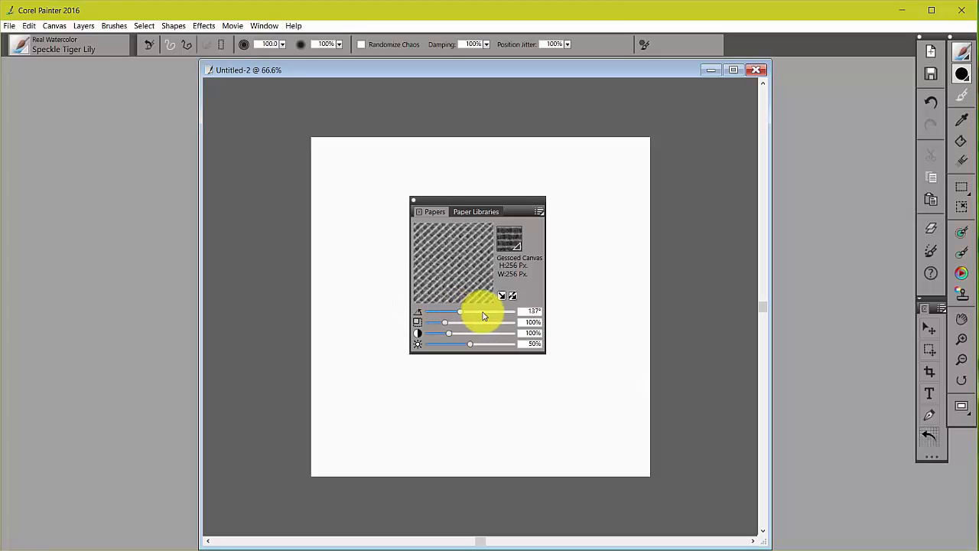
pyautogui.moveTo(459, 312); pyautogui.dragTo(479, 311)
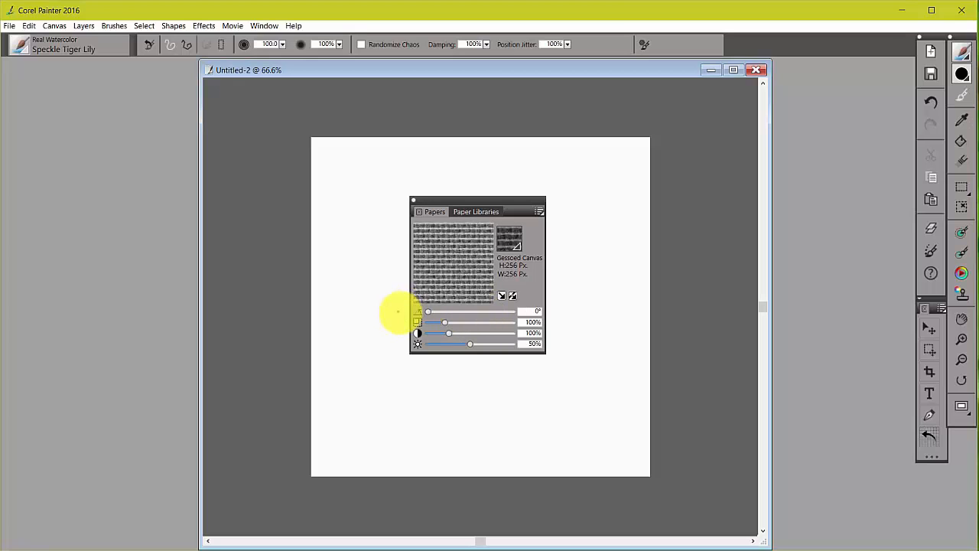
pyautogui.moveTo(497, 287)
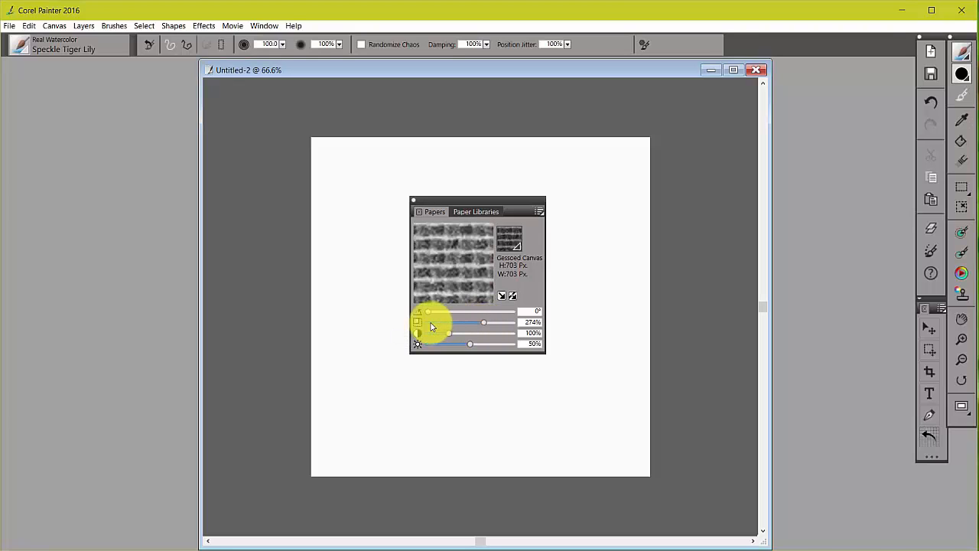
pyautogui.moveTo(483, 321); pyautogui.dragTo(483, 321)
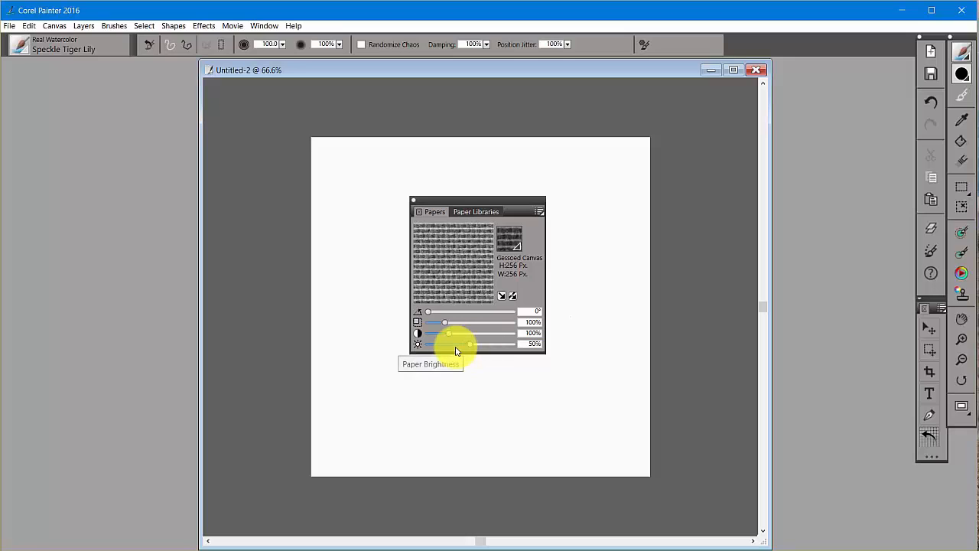
pyautogui.moveTo(425, 333)
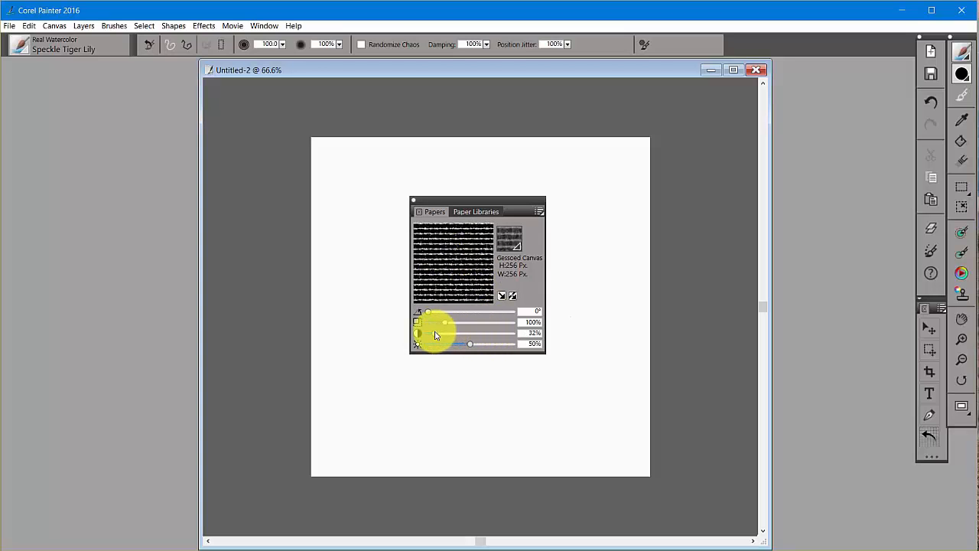
pyautogui.moveTo(436, 333); pyautogui.dragTo(471, 332)
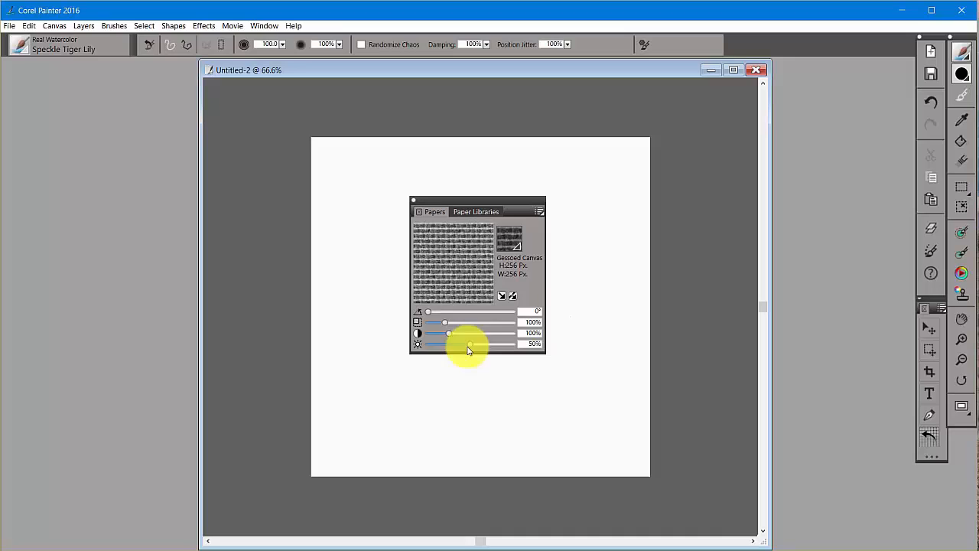
pyautogui.moveTo(418, 342)
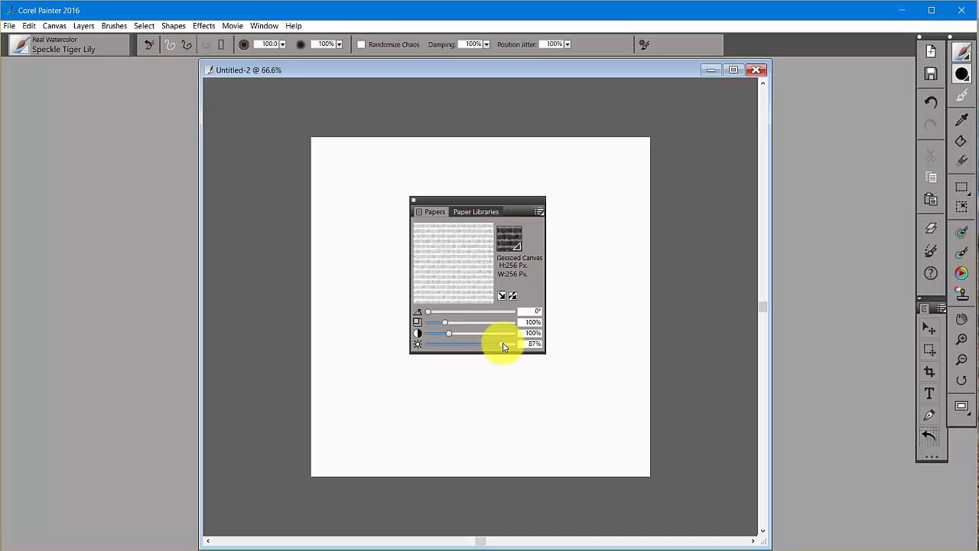
pyautogui.moveTo(505, 345); pyautogui.dragTo(447, 343)
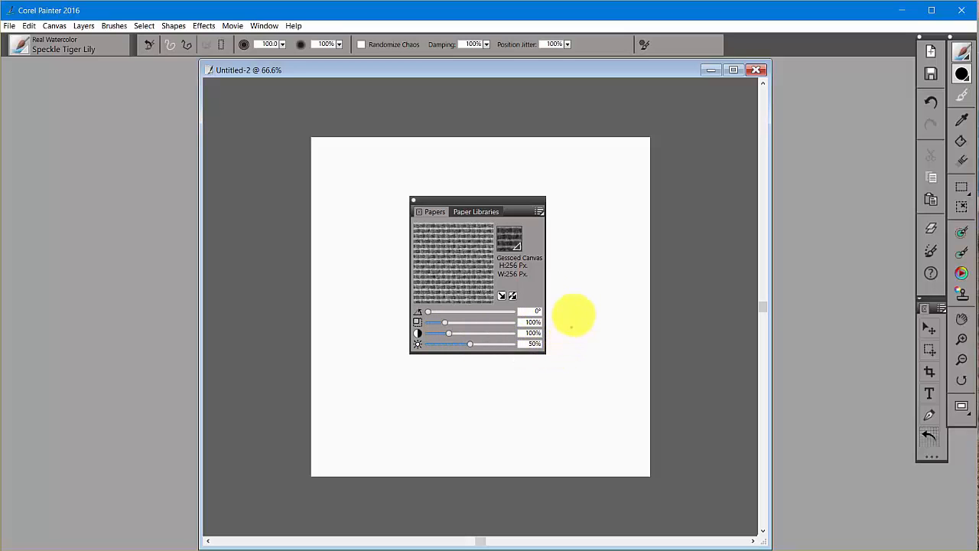
pyautogui.moveTo(558, 234)
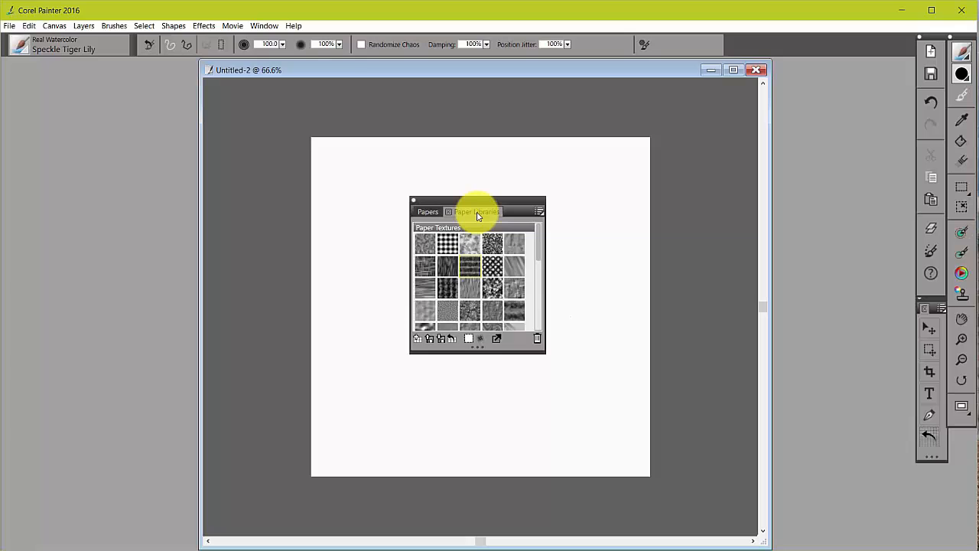
pyautogui.click(428, 212)
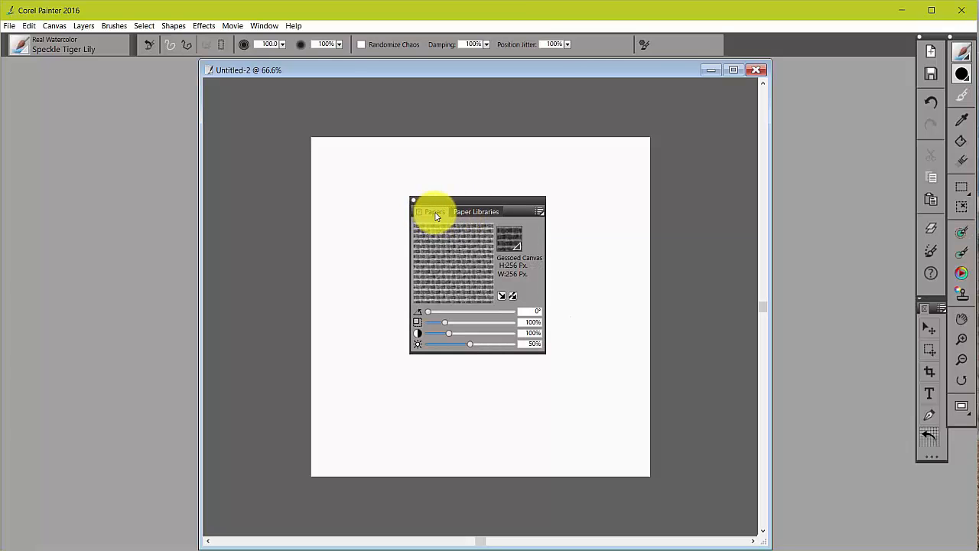
pyautogui.click(539, 211)
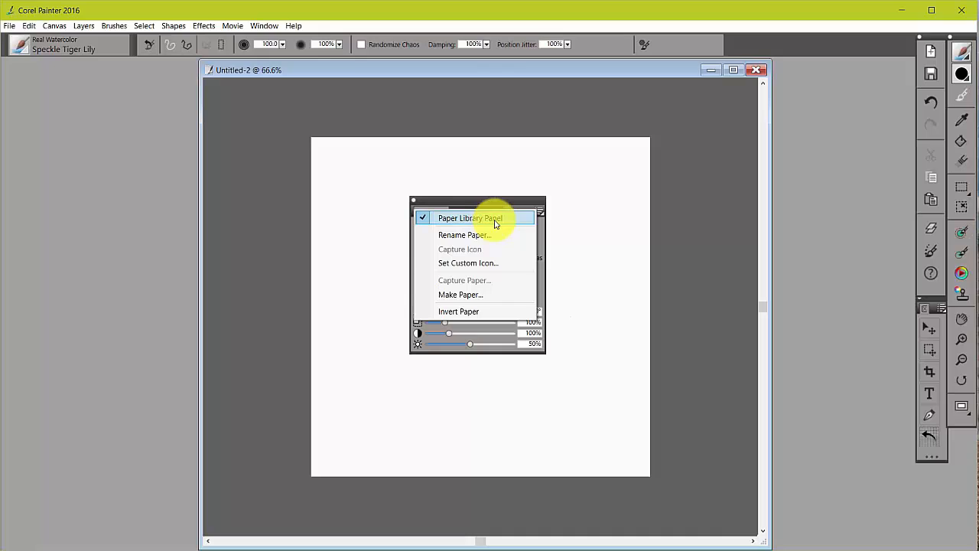
pyautogui.moveTo(502, 222)
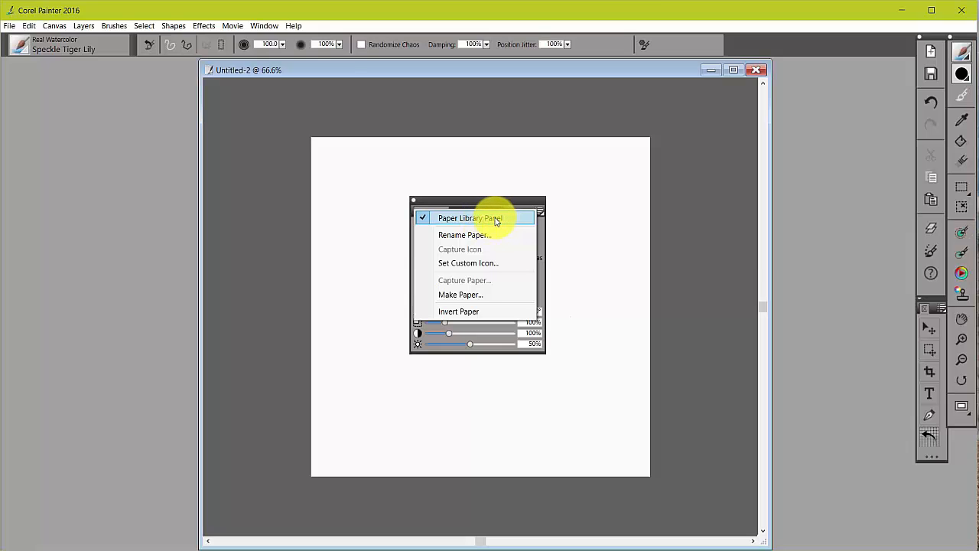
pyautogui.moveTo(464, 235)
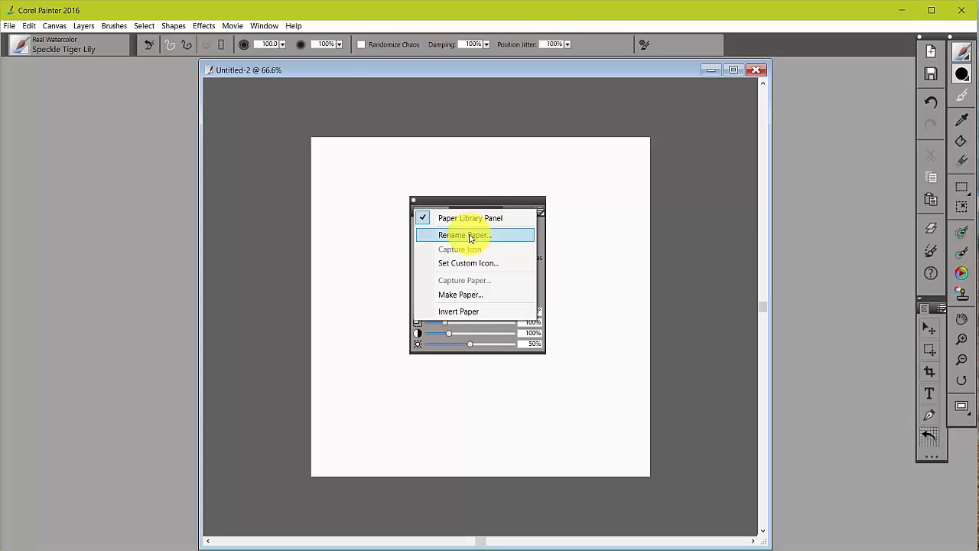
pyautogui.moveTo(467, 263)
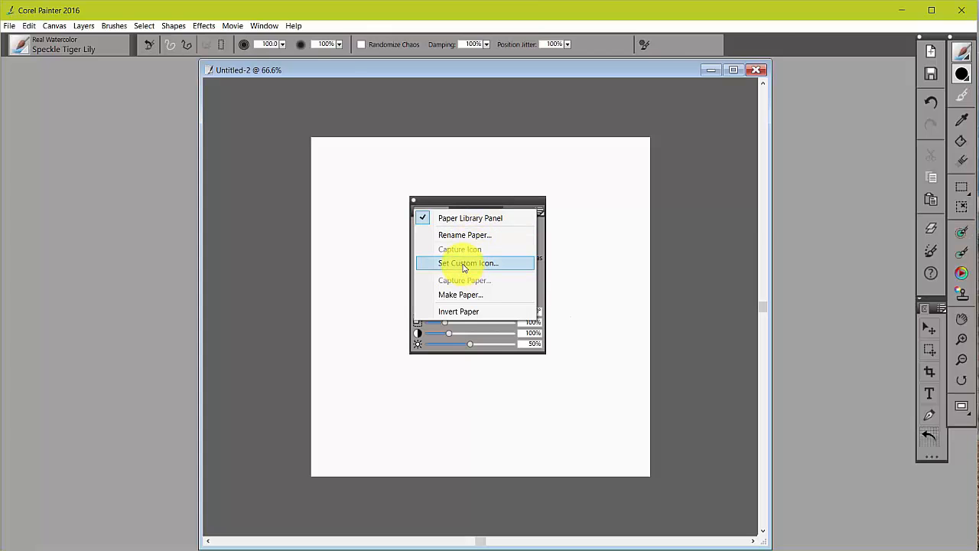
pyautogui.moveTo(494, 274)
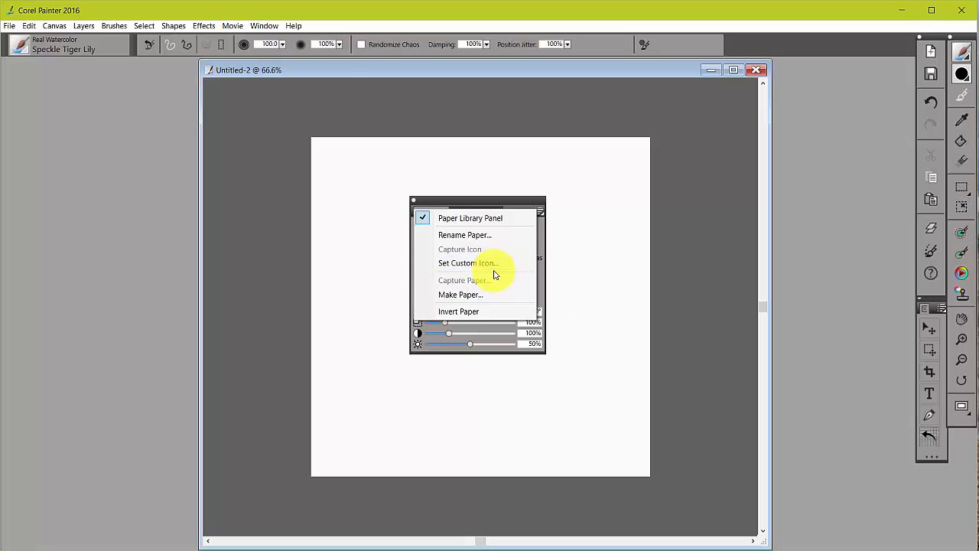
pyautogui.moveTo(460, 295)
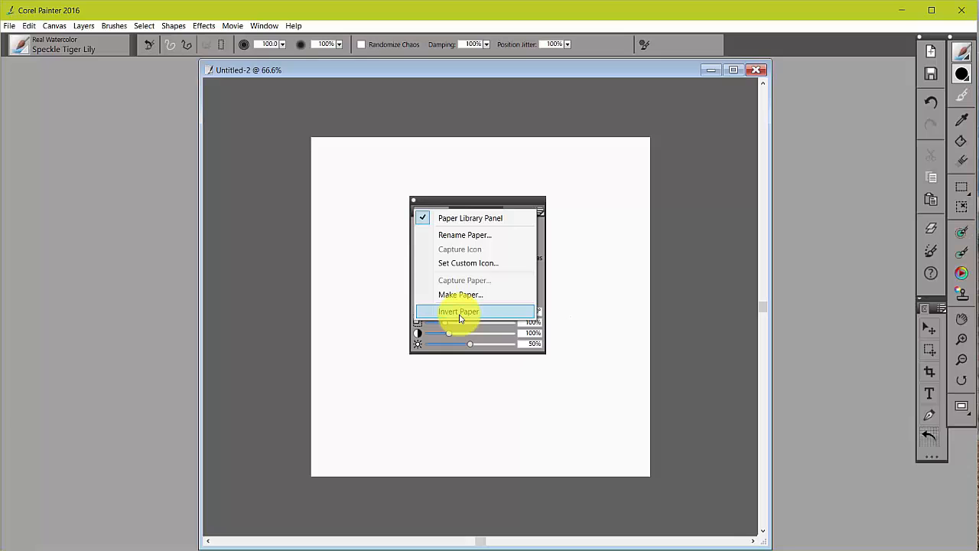
pyautogui.moveTo(536, 226)
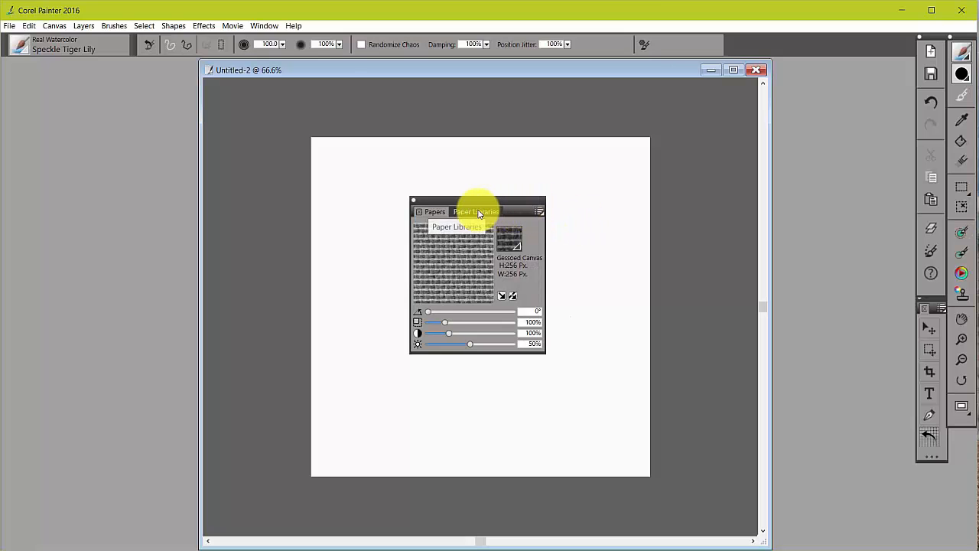
pyautogui.click(538, 211)
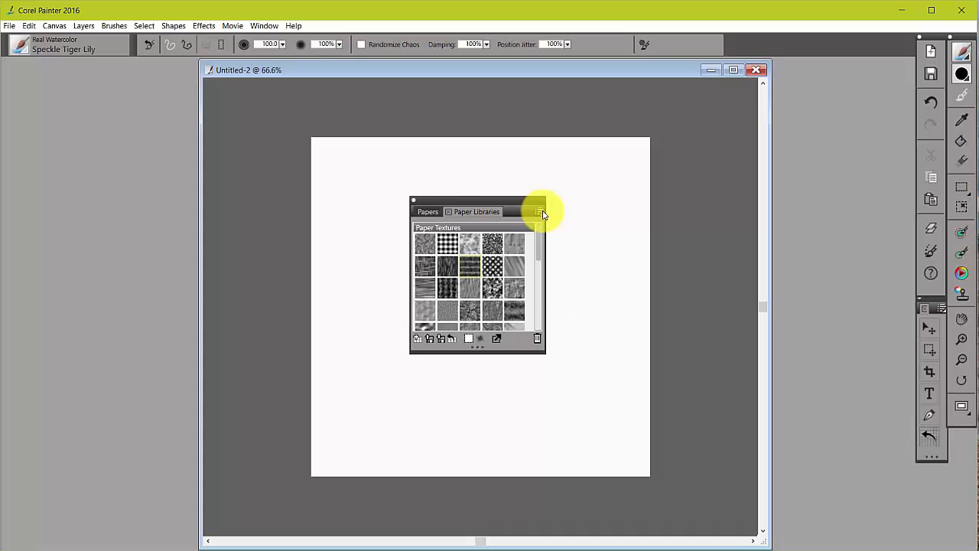
pyautogui.click(538, 212)
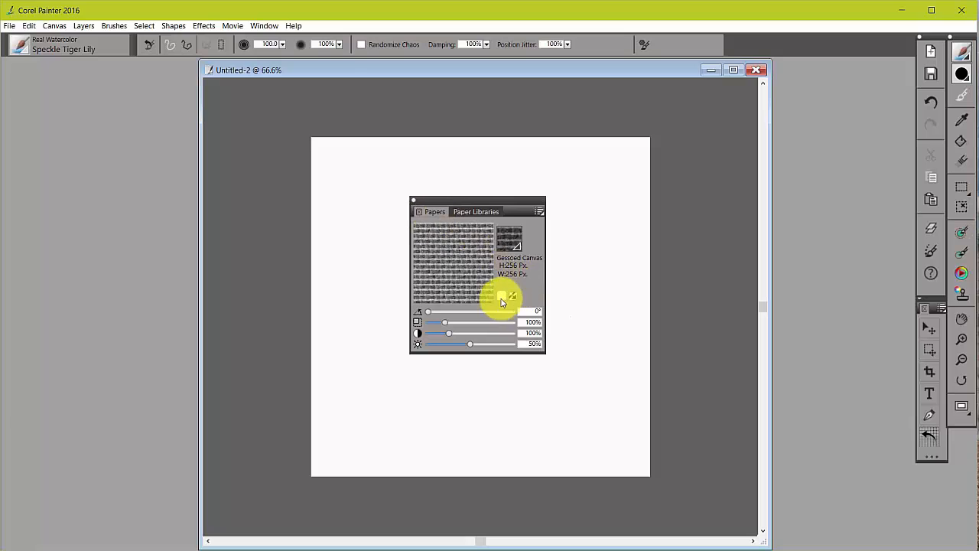
pyautogui.moveTo(503, 300)
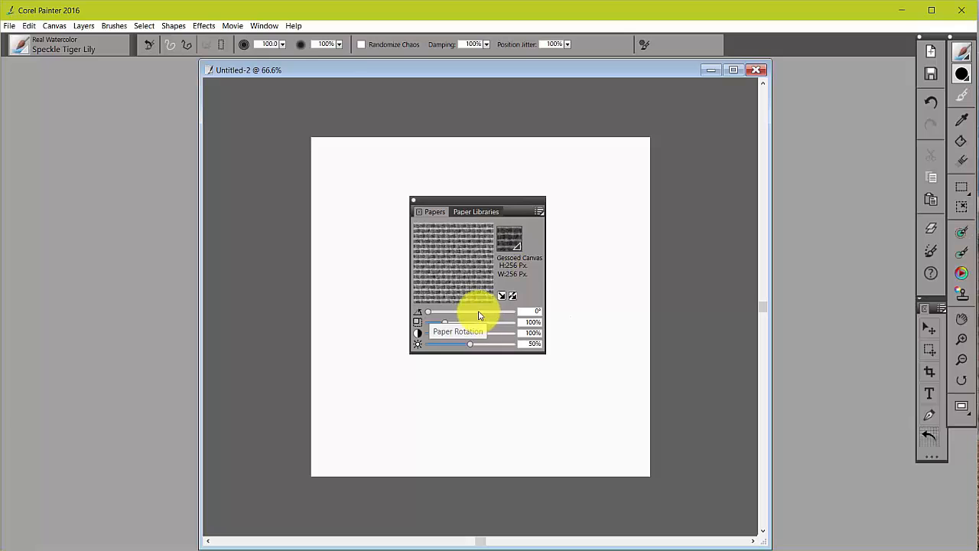
pyautogui.moveTo(474, 272)
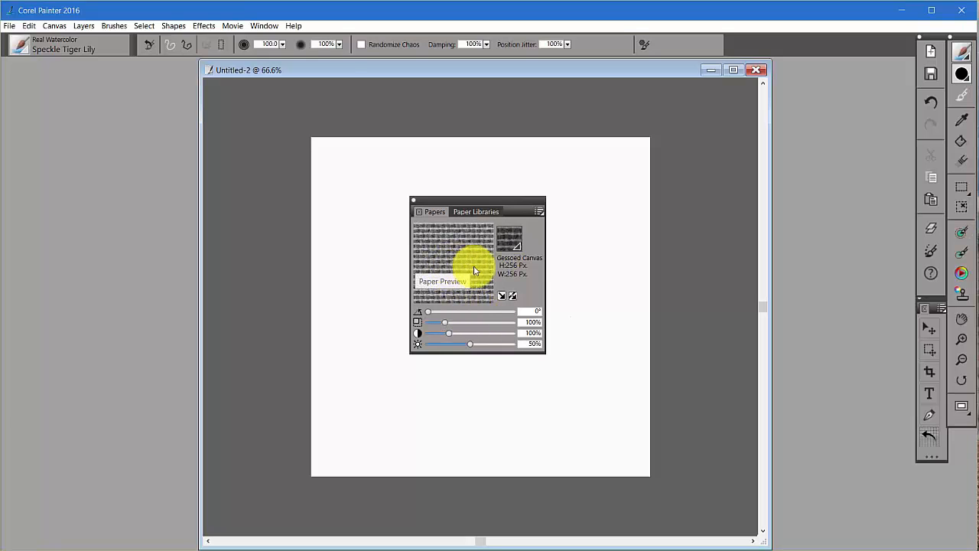